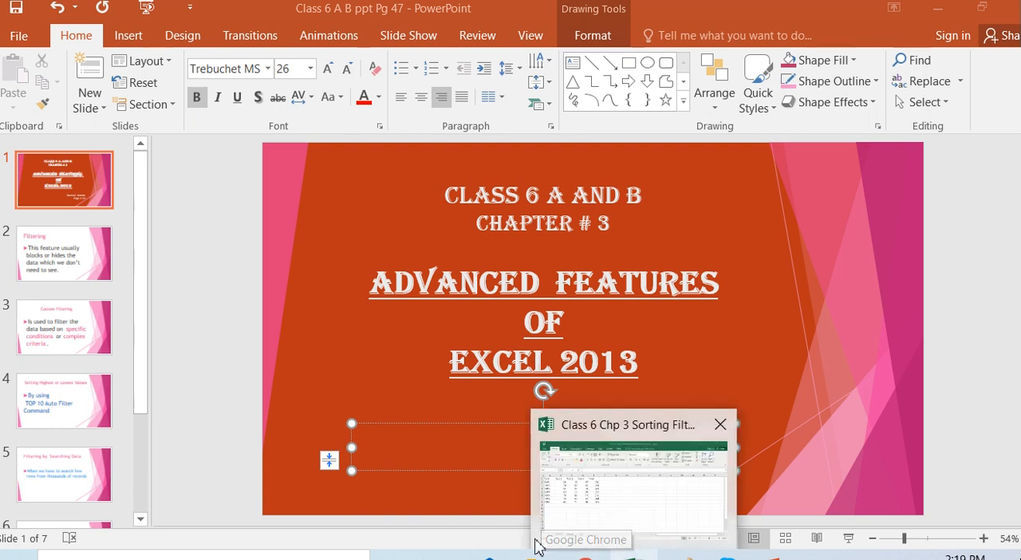
- Show slide 2, the Filtering slide explaining that filtering hides unneeded data
left_click(719, 424)
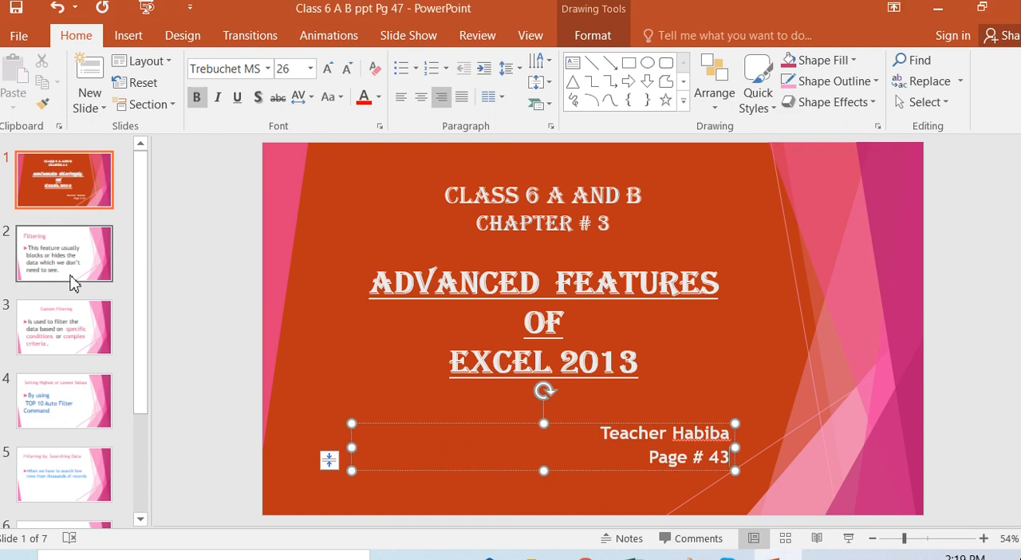
left_click(64, 253)
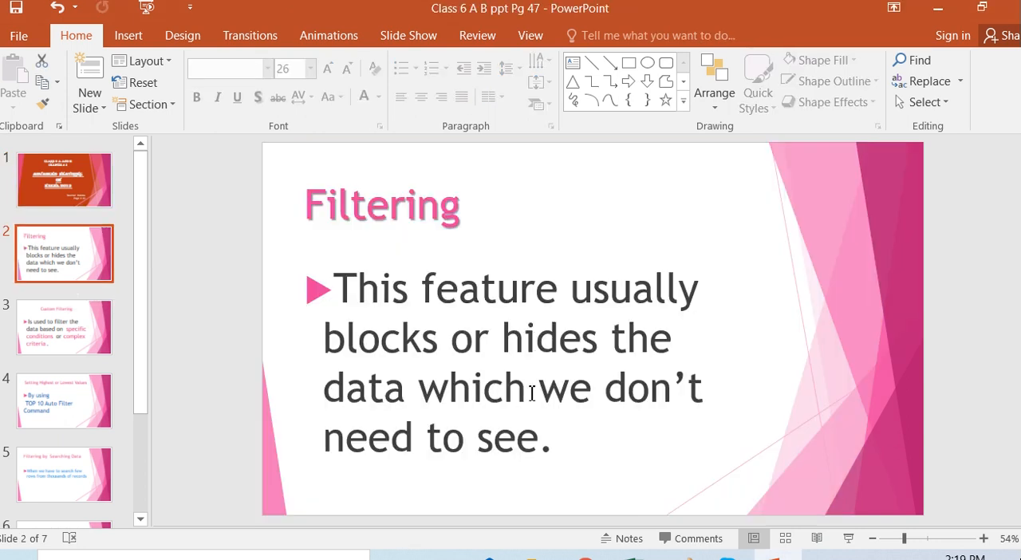
mouse_move(504, 381)
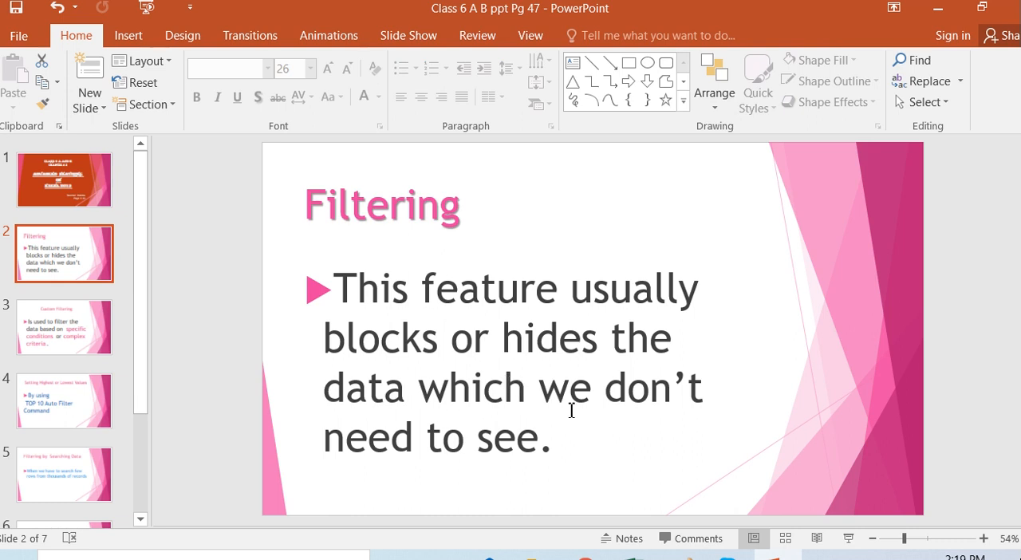
mouse_move(624, 362)
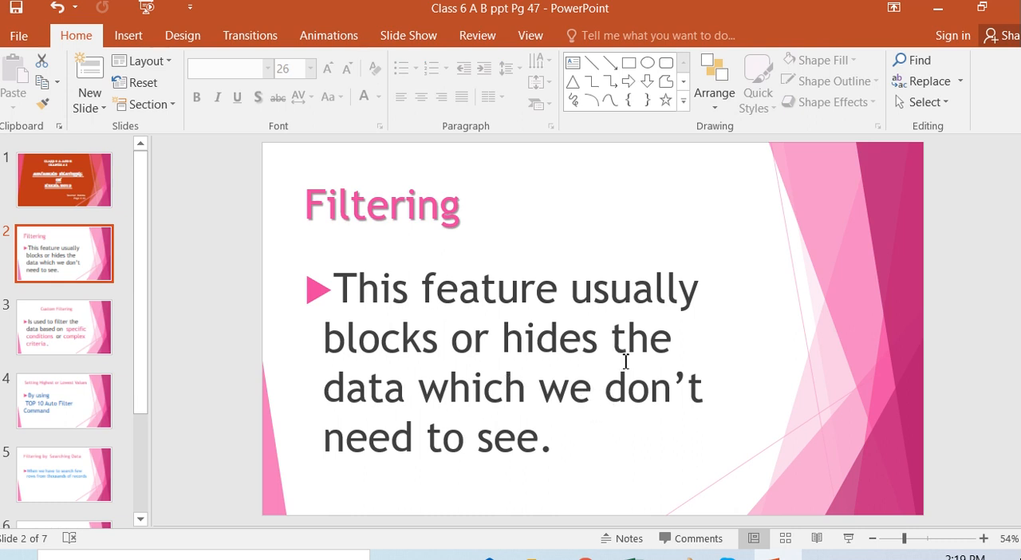
mouse_move(392, 455)
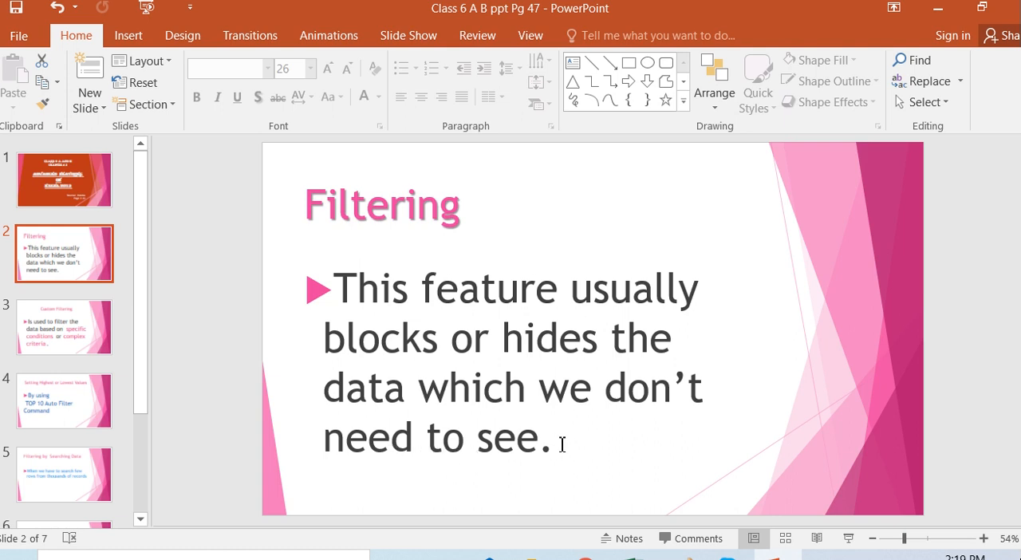
mouse_move(726, 363)
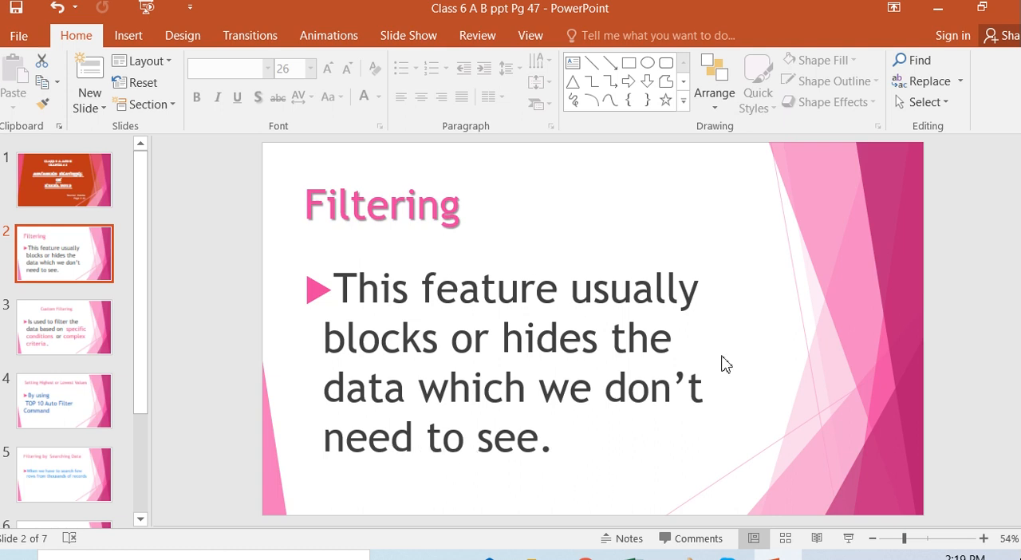
mouse_move(953, 133)
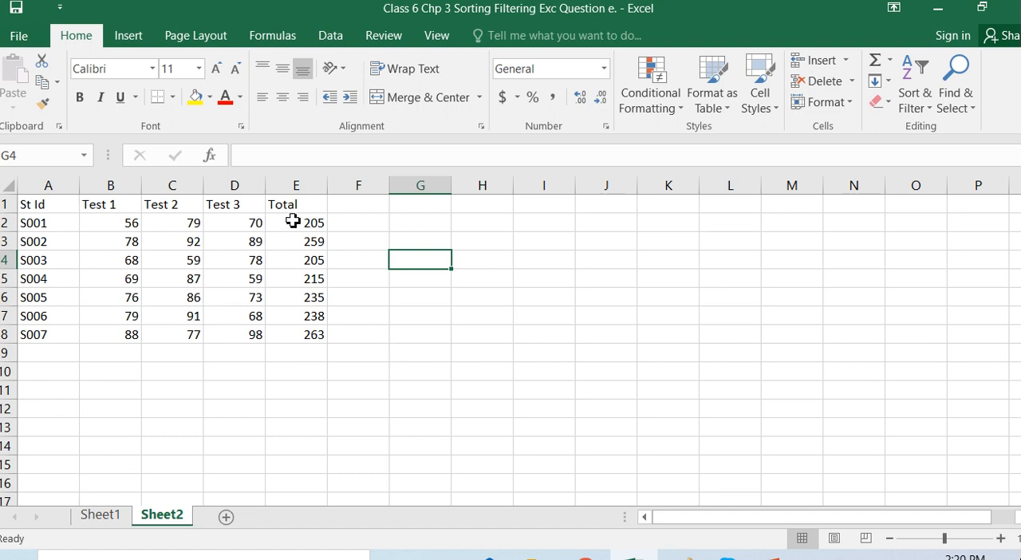
- Make the St Id to Total heading row larger and bold
left_click_drag(110, 203, 296, 204)
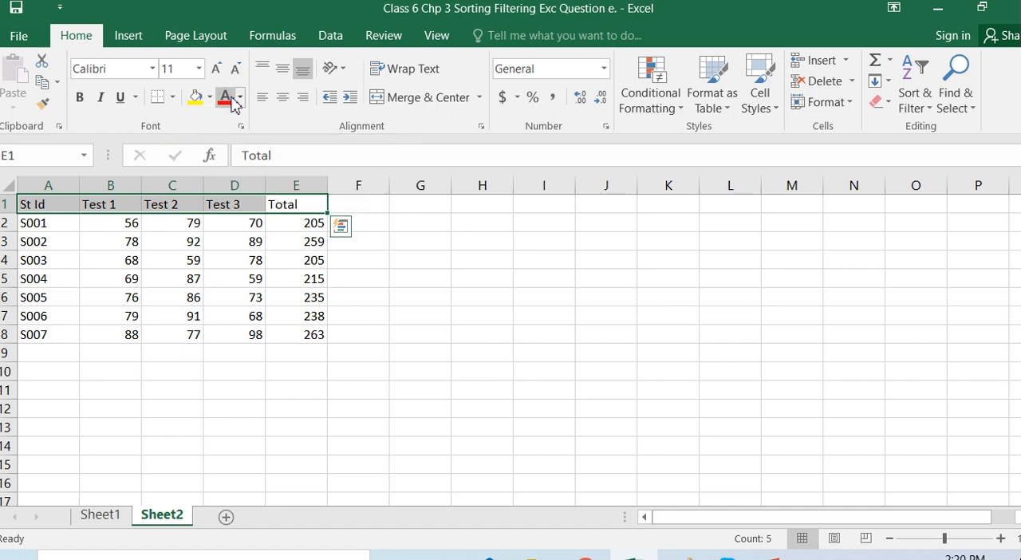
left_click(240, 98)
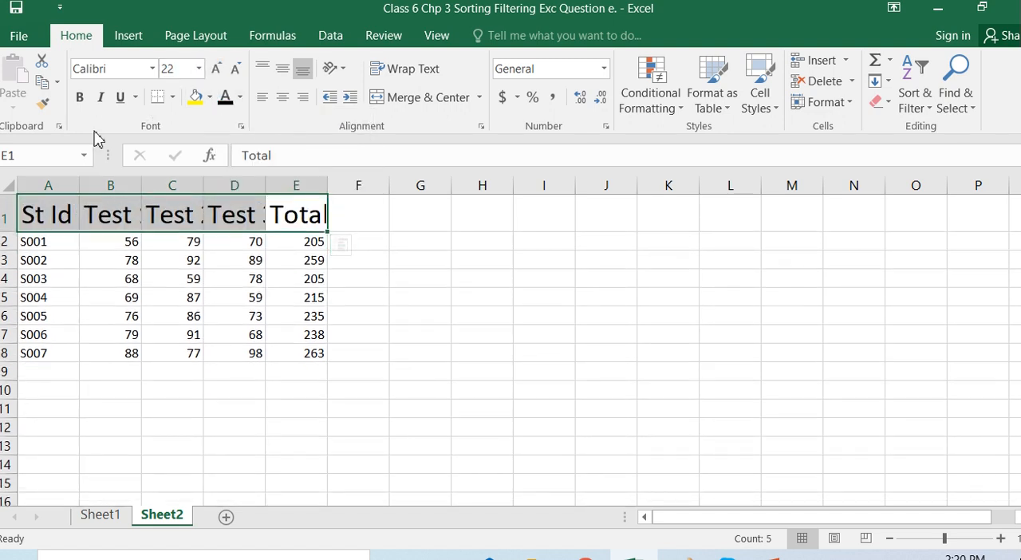
left_click(79, 96)
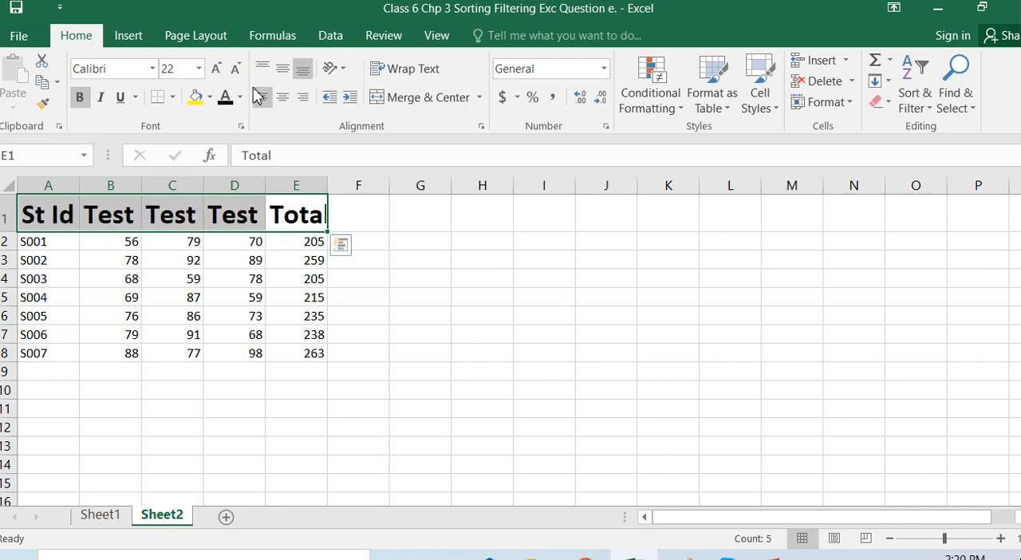
left_click(216, 68)
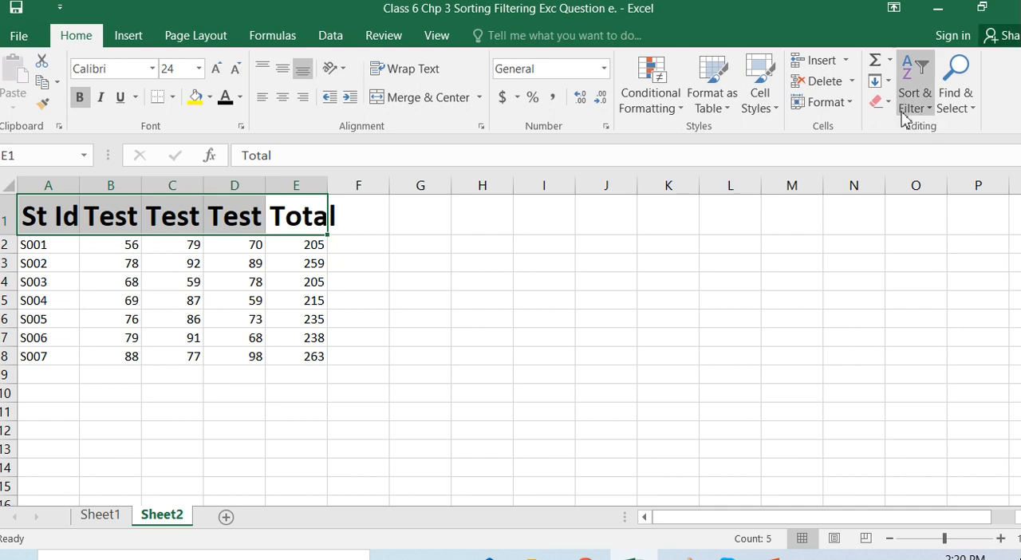
mouse_move(759, 84)
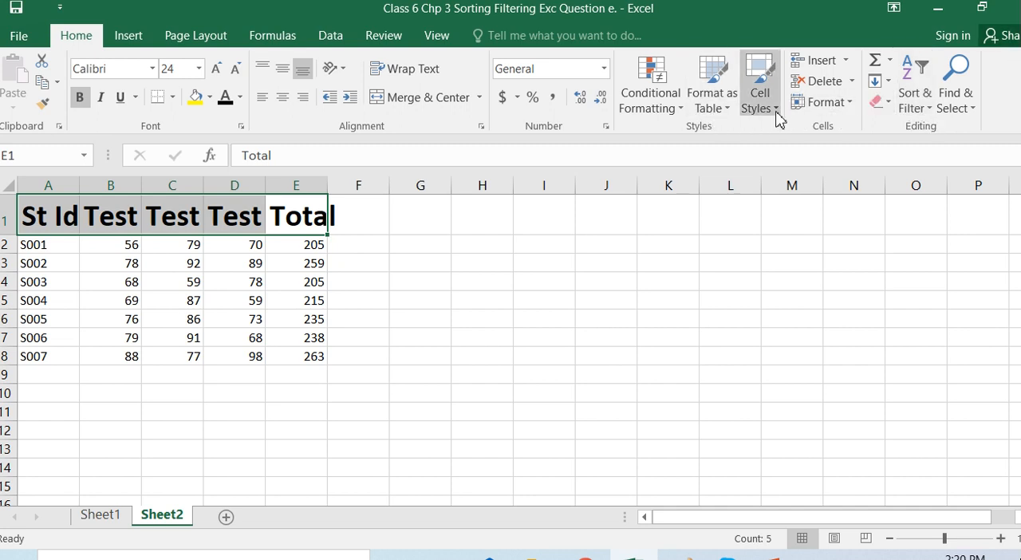
- Preview table styles without applying one, then AutoFit column widths to the headings
left_click(759, 85)
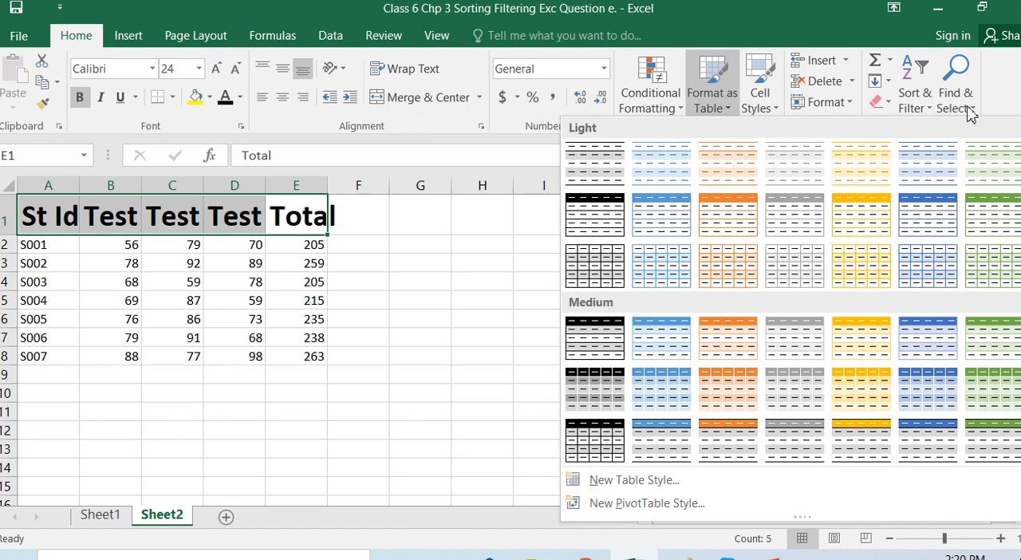
mouse_move(854, 110)
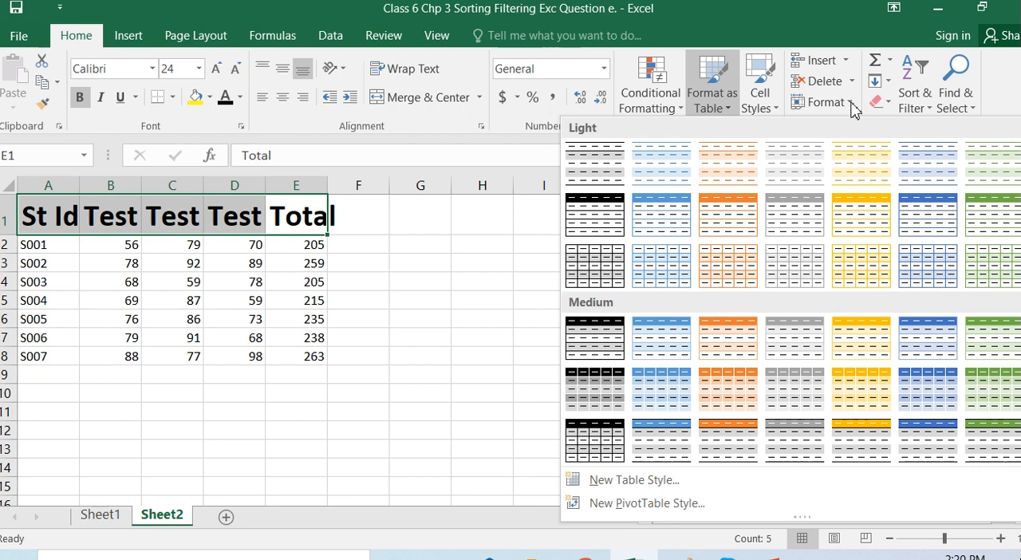
left_click(821, 103)
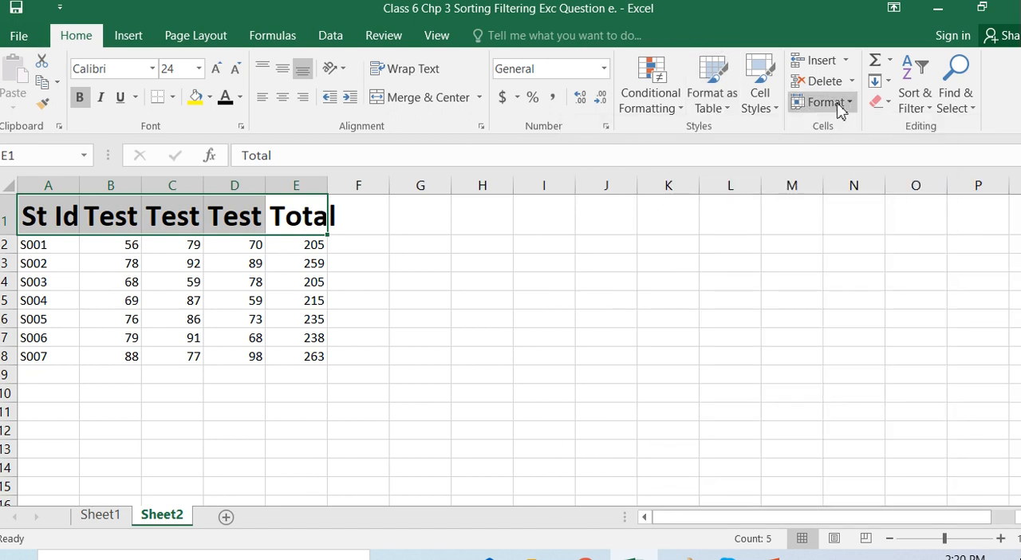
left_click(817, 102)
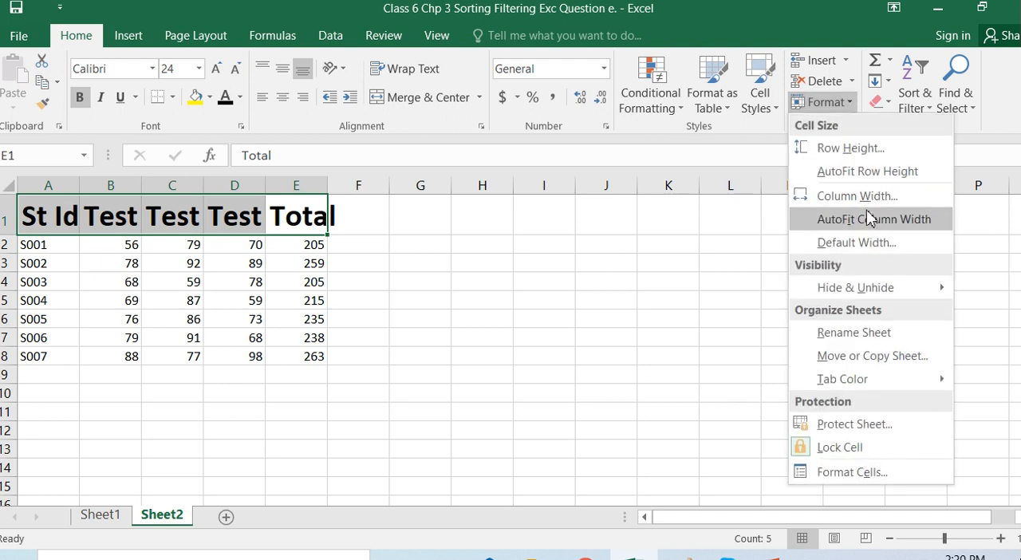
left_click(874, 218)
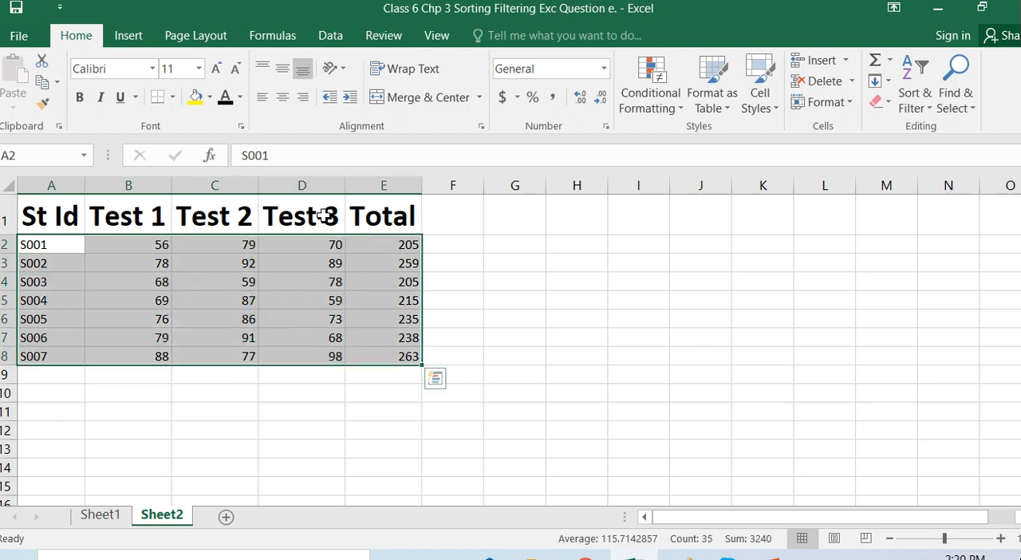
- Set the student rows to font size 20 and fill rows S002 and S007 yellow
left_click(216, 68)
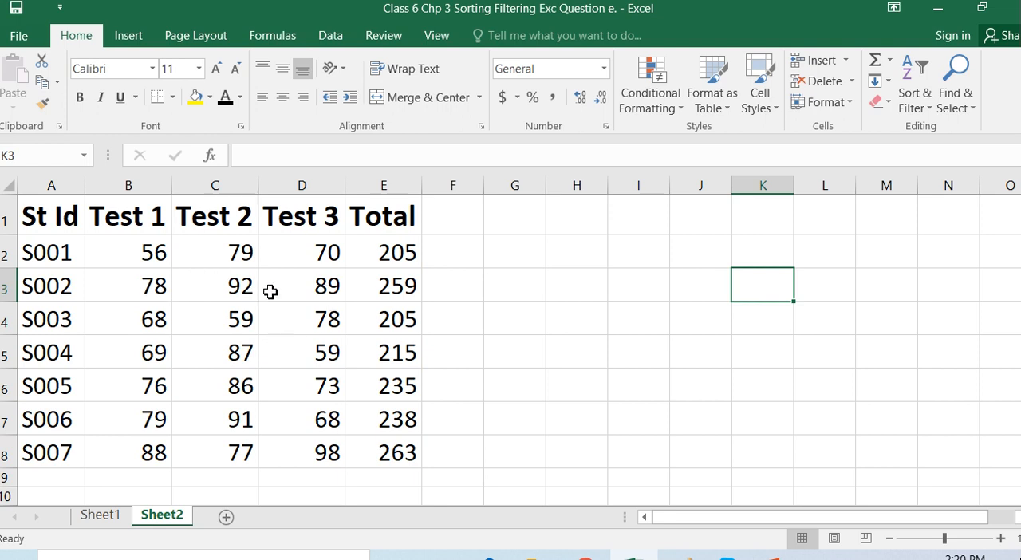
left_click_drag(302, 286, 383, 286)
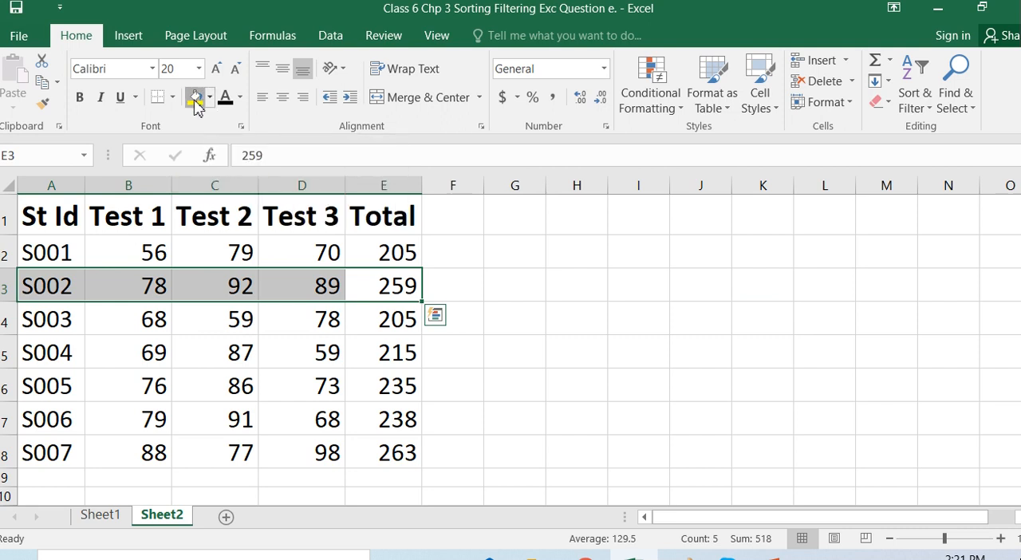
left_click(193, 96)
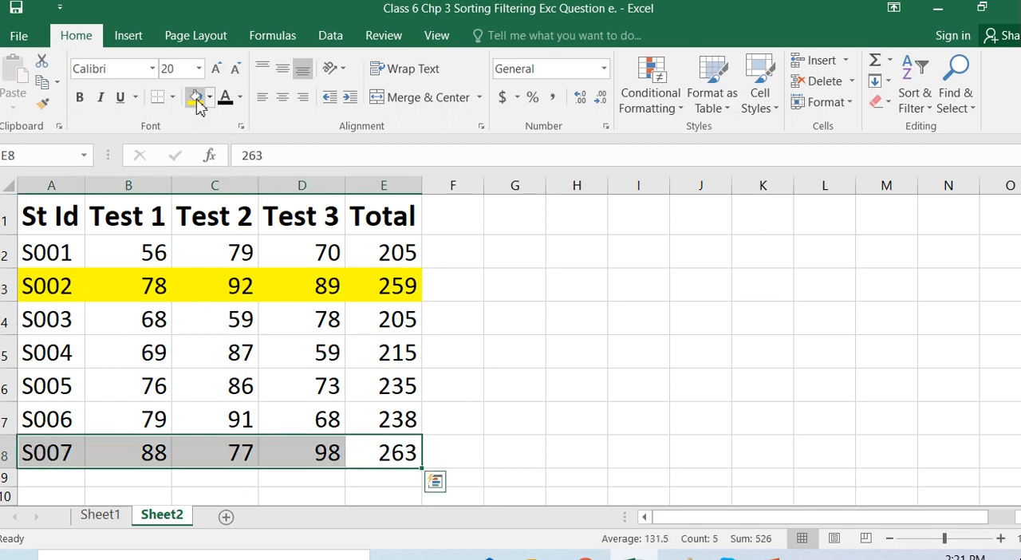
left_click(193, 97)
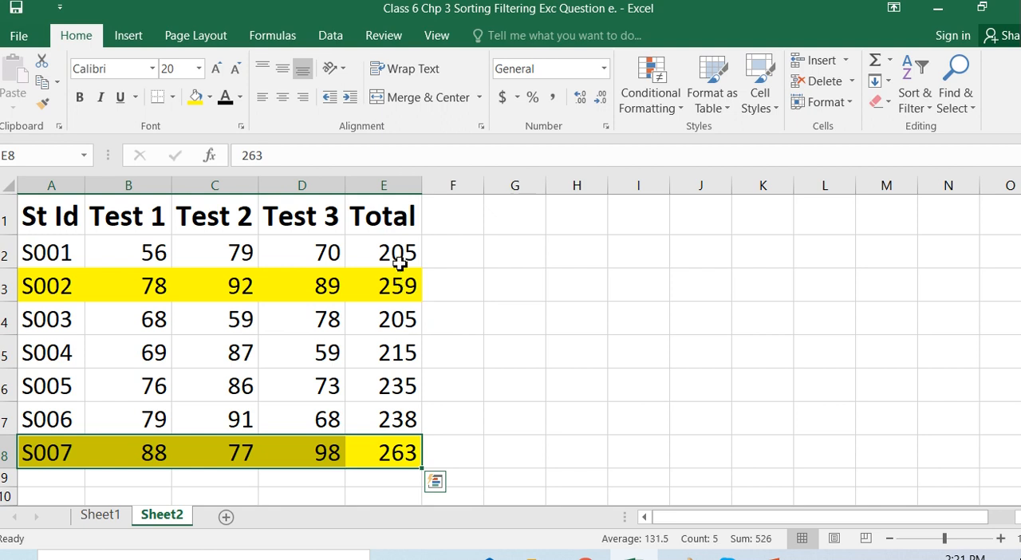
mouse_move(604, 386)
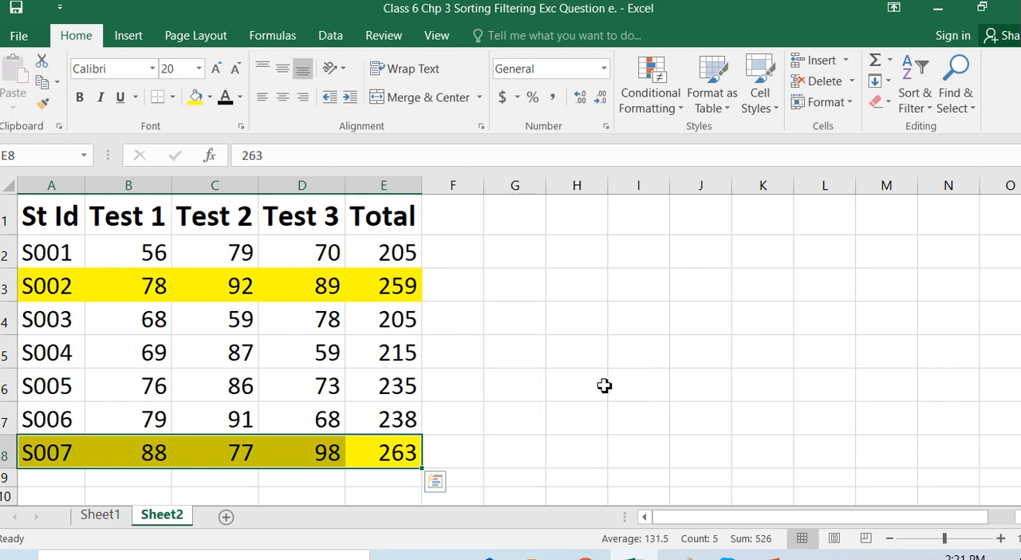
left_click(577, 385)
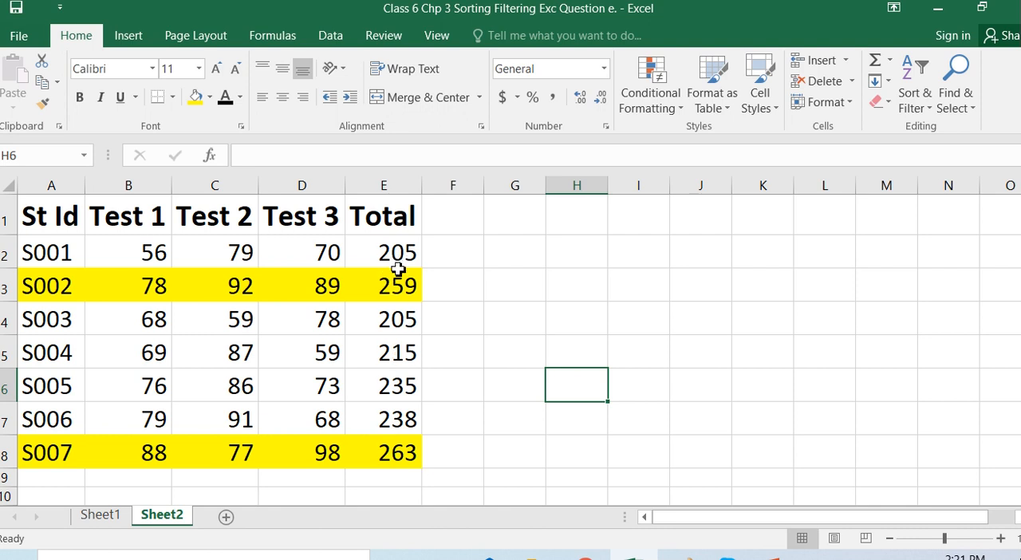
mouse_move(699, 226)
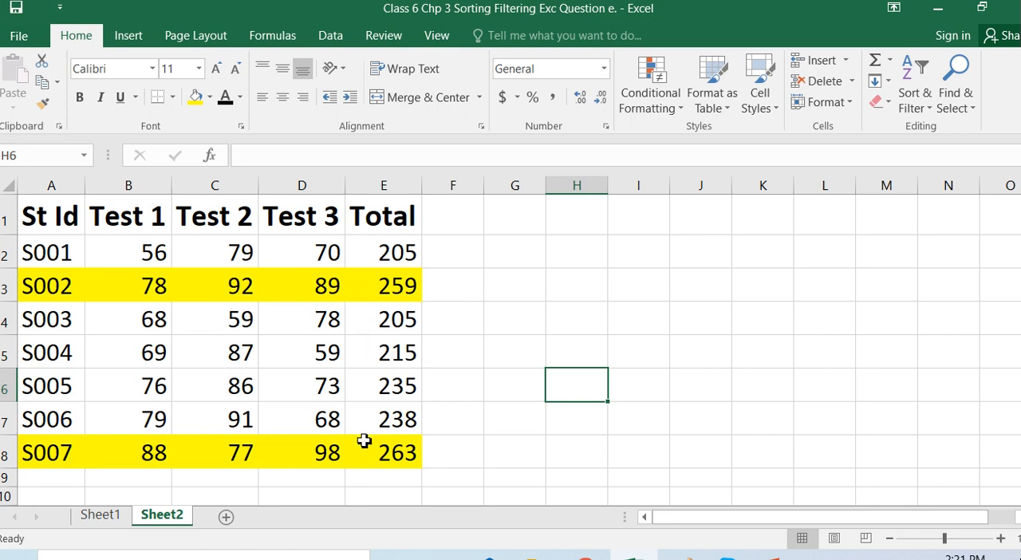
mouse_move(526, 233)
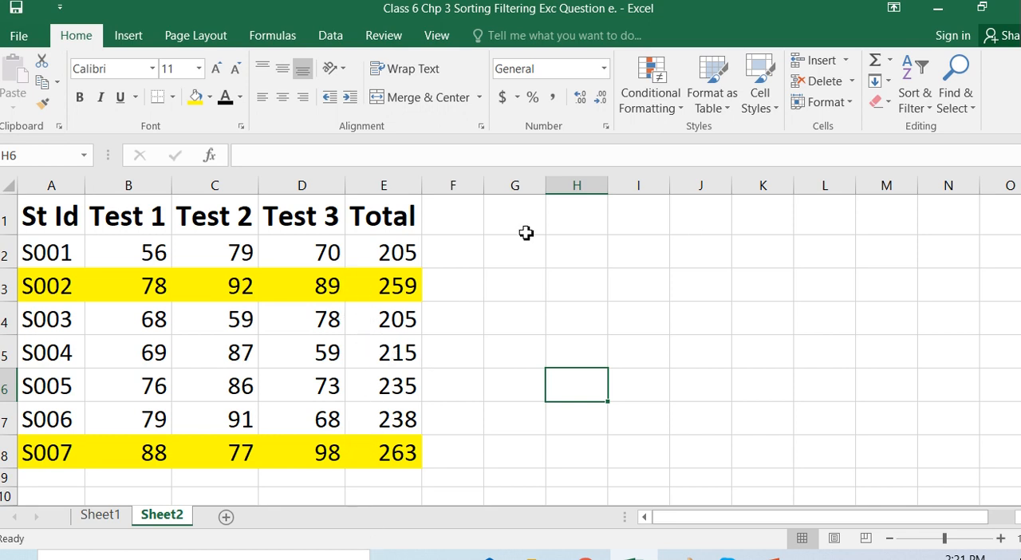
- Set a custom sort: St Id on Cell Color, No Cell Color on top
left_click(383, 253)
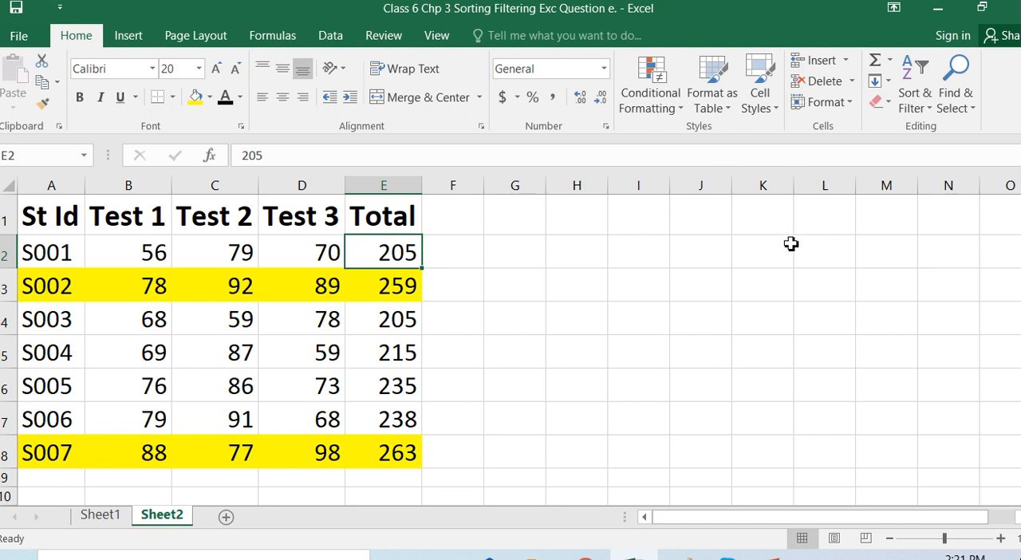
mouse_move(680, 251)
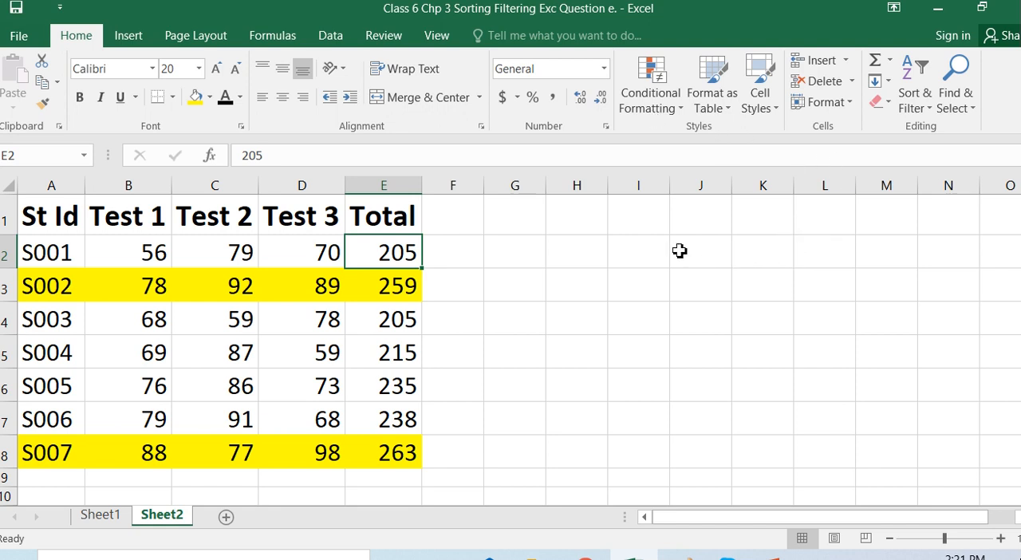
mouse_move(867, 117)
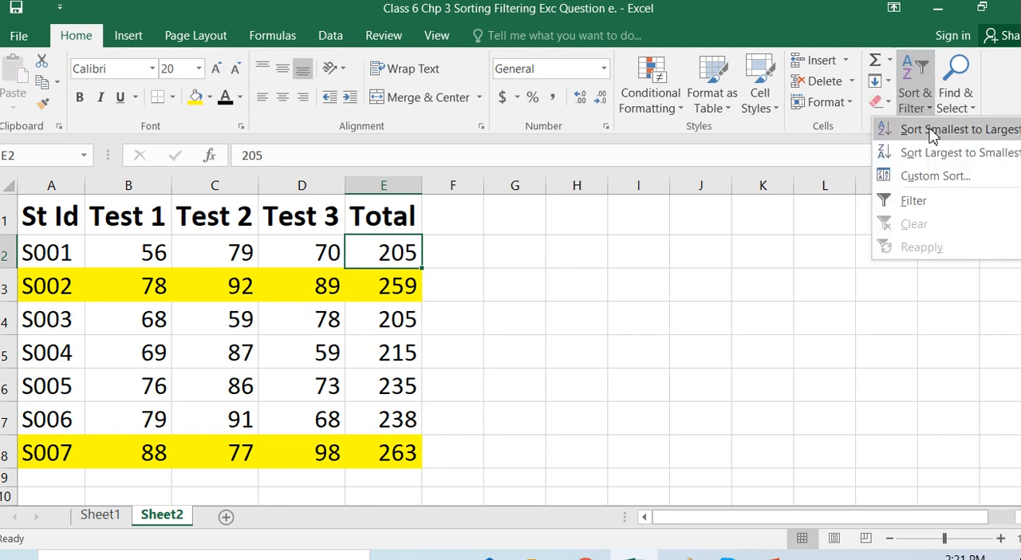
left_click(934, 176)
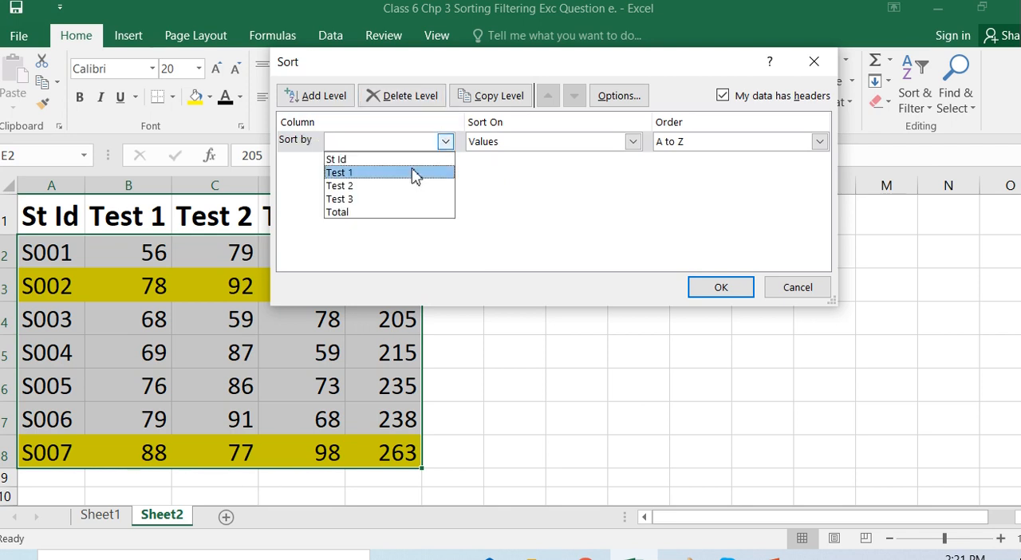
mouse_move(403, 177)
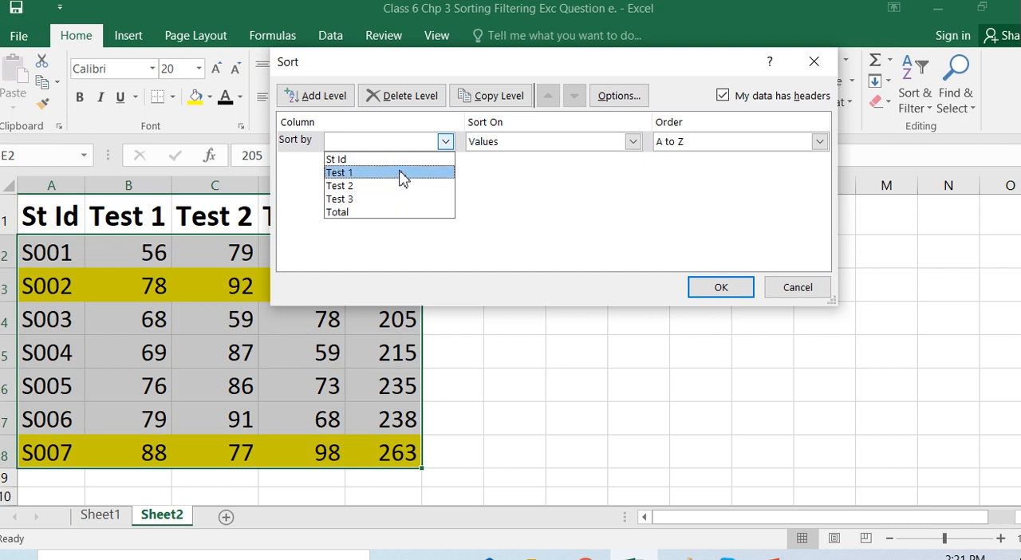
left_click(336, 158)
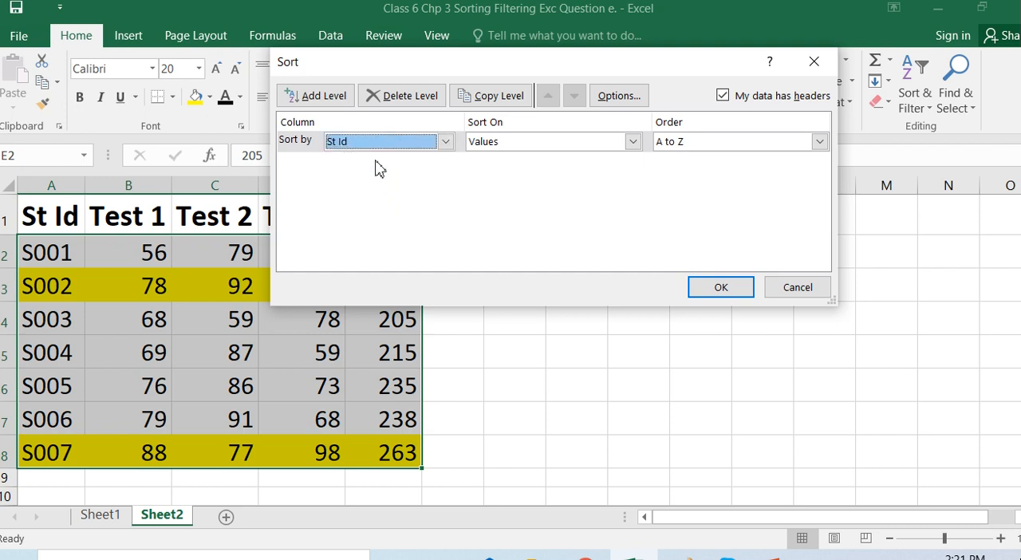
left_click(632, 141)
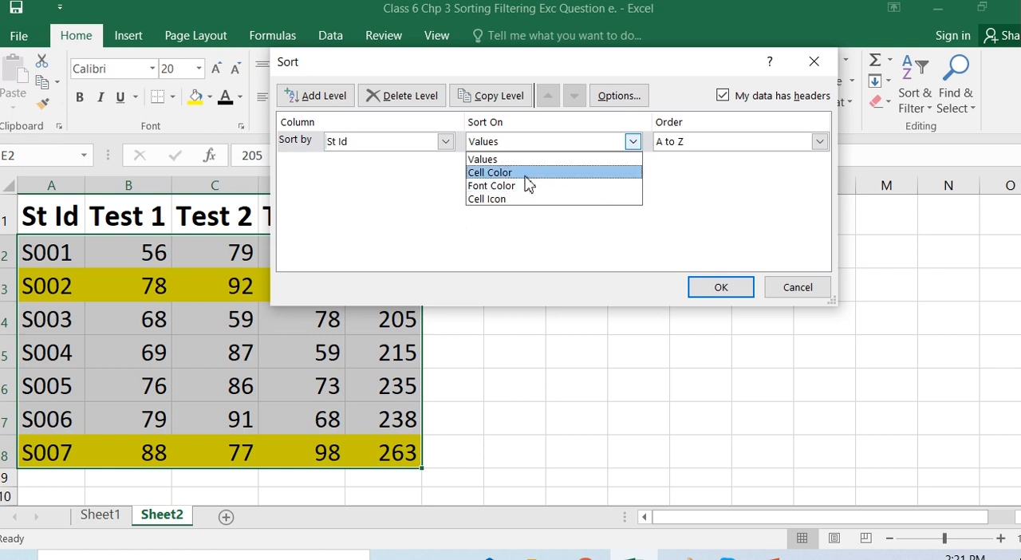
left_click(490, 172)
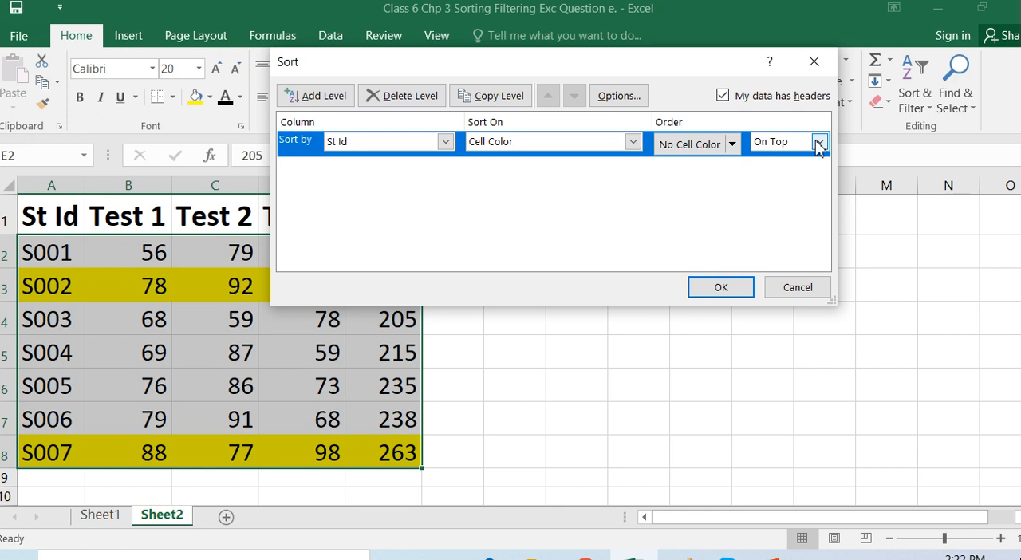
left_click(819, 144)
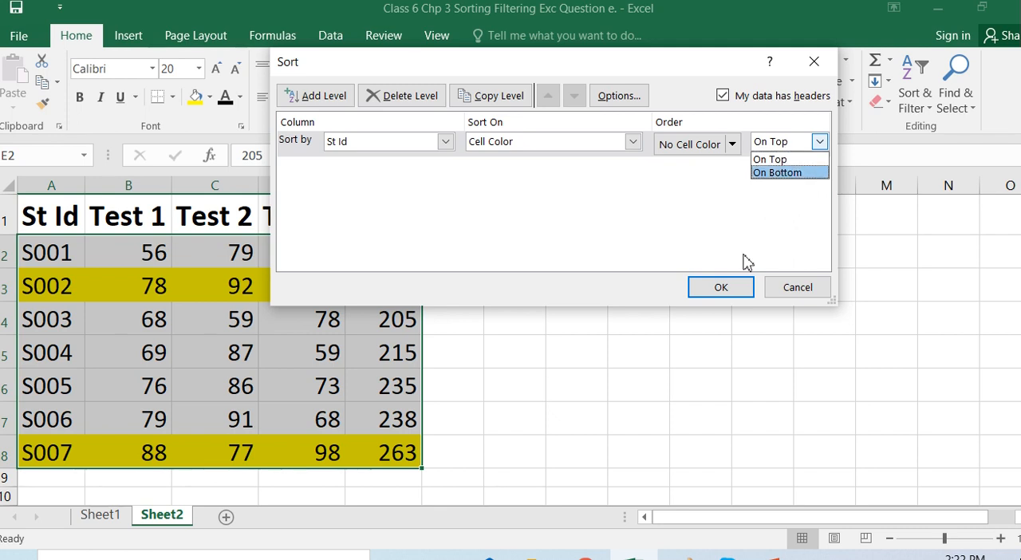
left_click(768, 159)
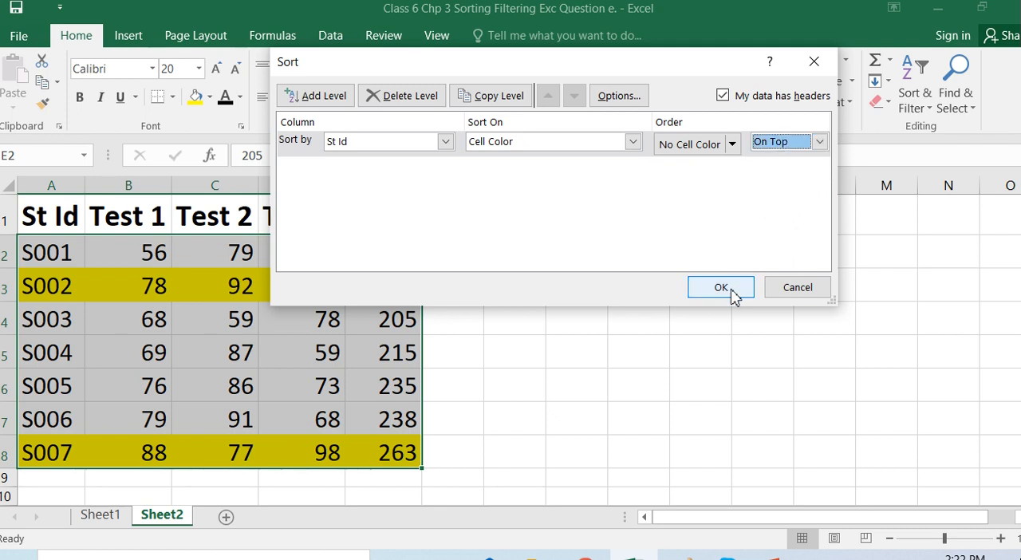
- Apply the colour sort, moving yellow rows S002 and S007 to the bottom
left_click(721, 287)
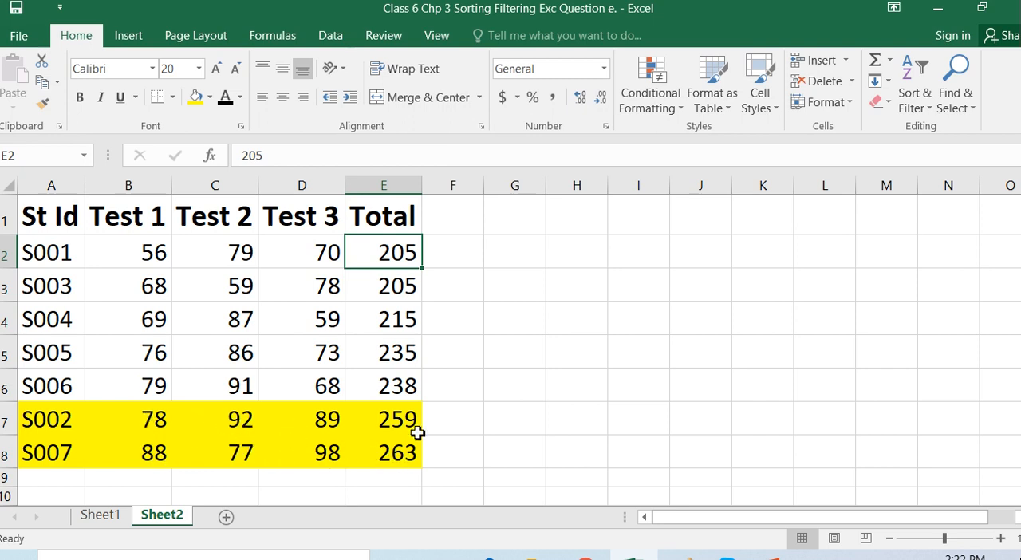
mouse_move(604, 359)
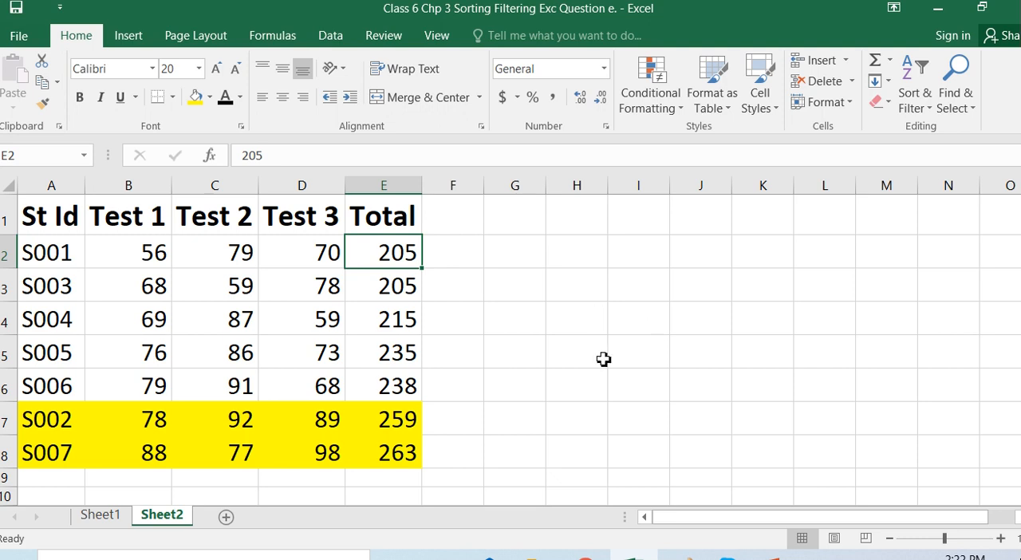
mouse_move(397, 416)
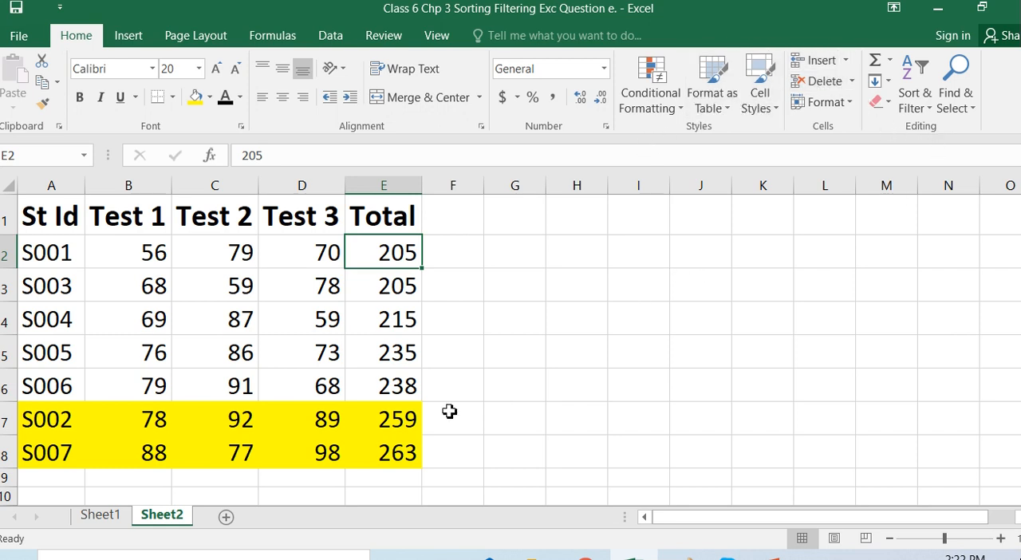
mouse_move(914, 146)
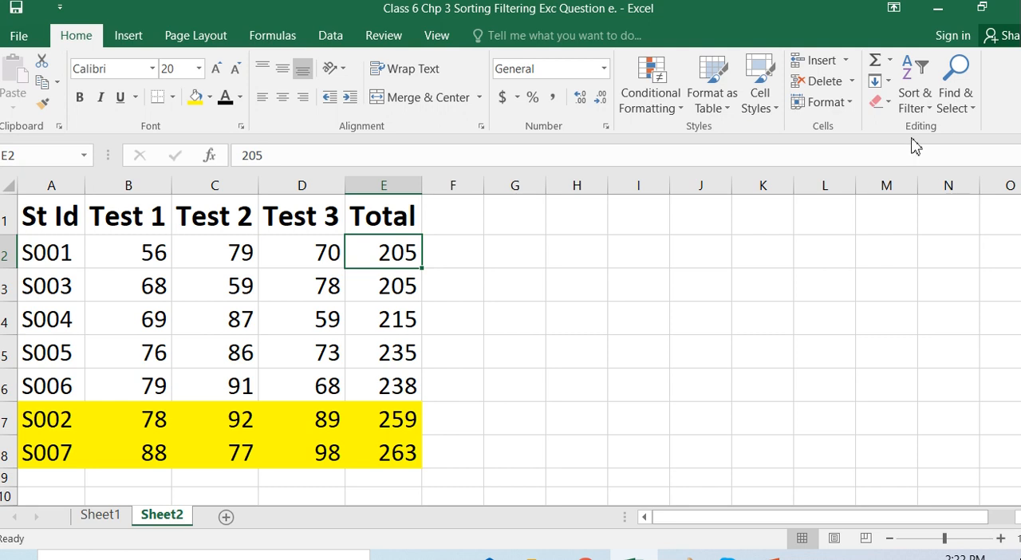
mouse_move(385, 467)
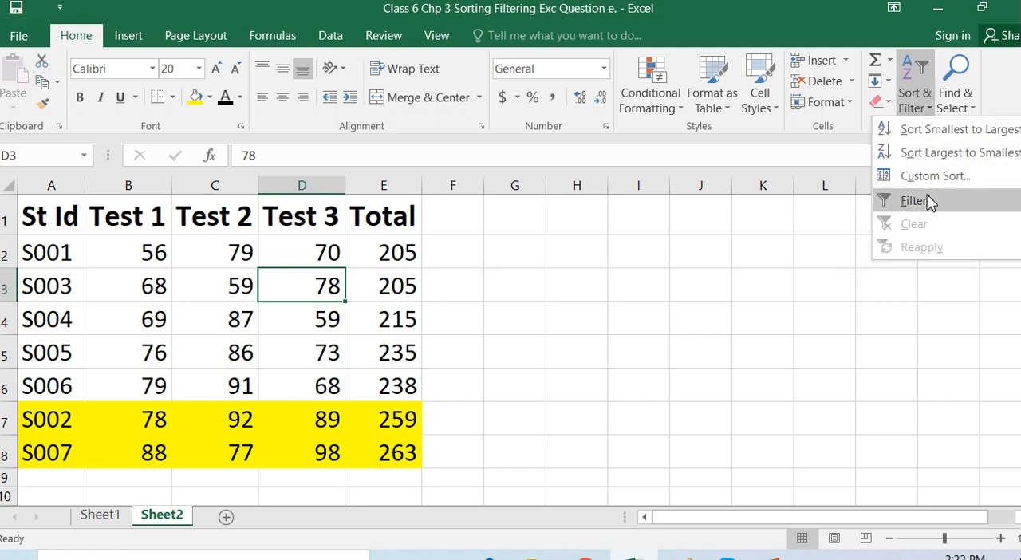
- Add filter dropdowns to all heading cells of the scores table
left_click(913, 200)
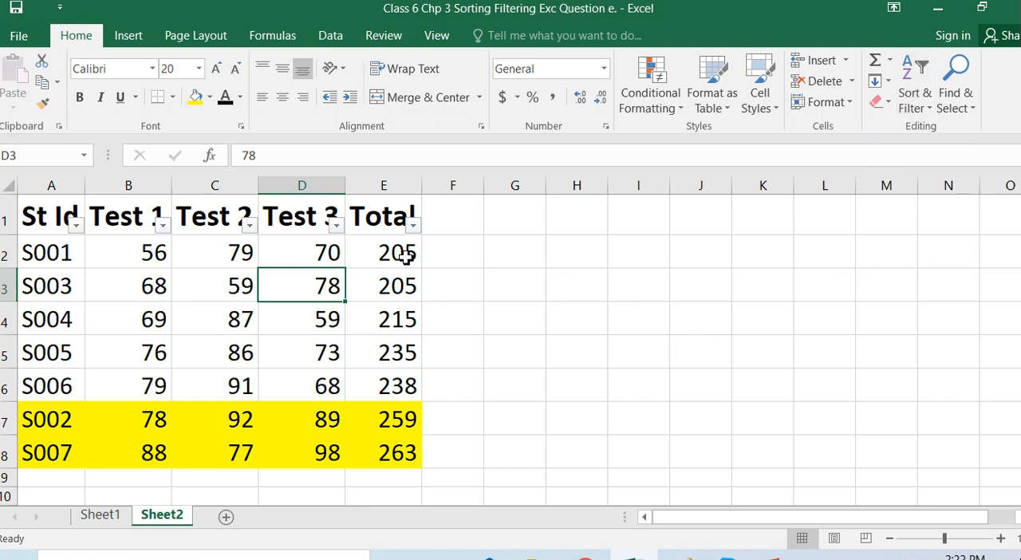
mouse_move(285, 246)
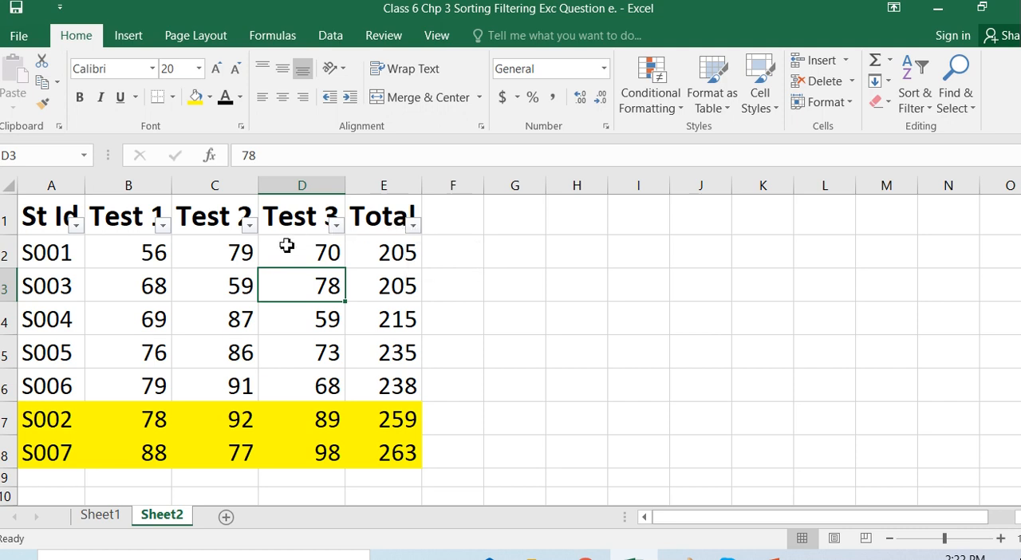
mouse_move(97, 231)
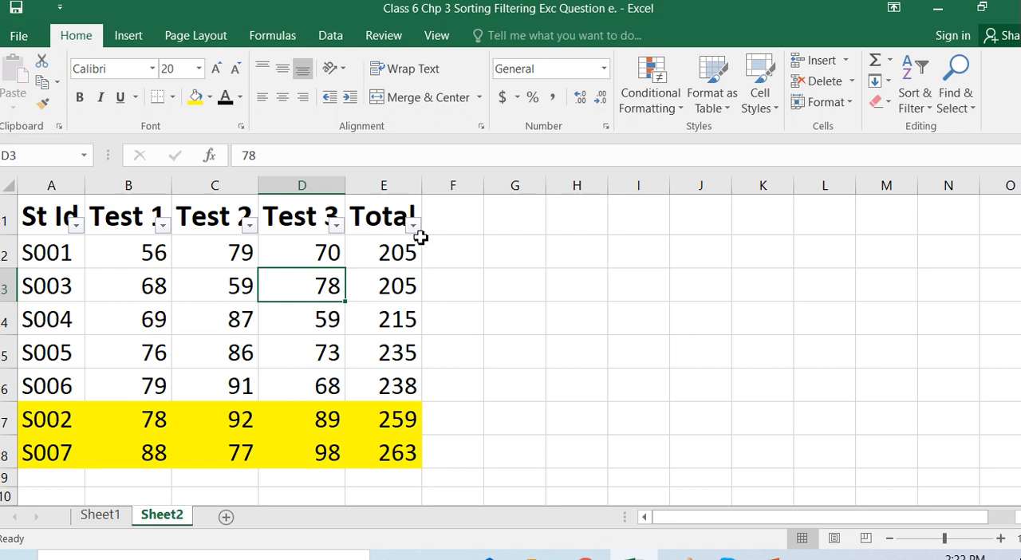
mouse_move(411, 226)
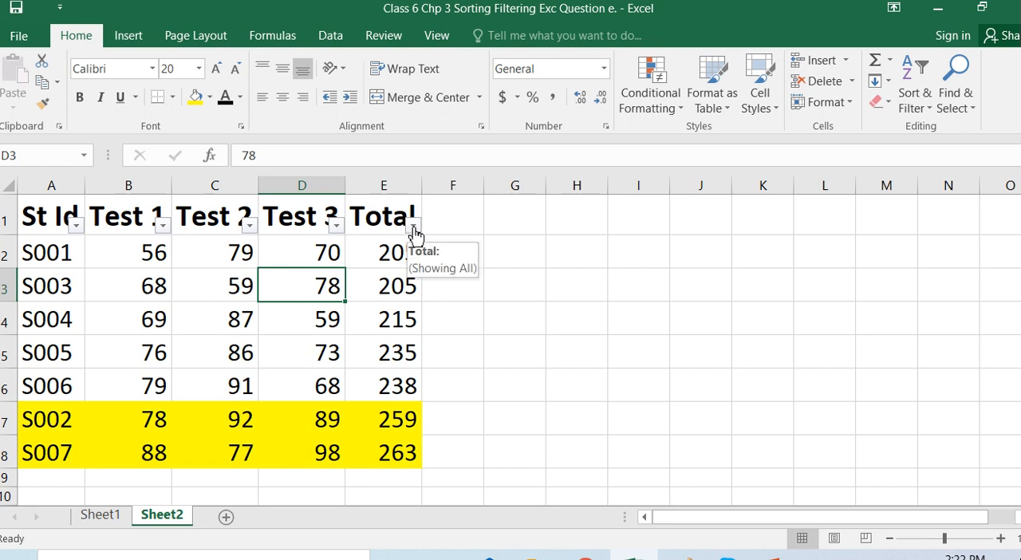
mouse_move(369, 373)
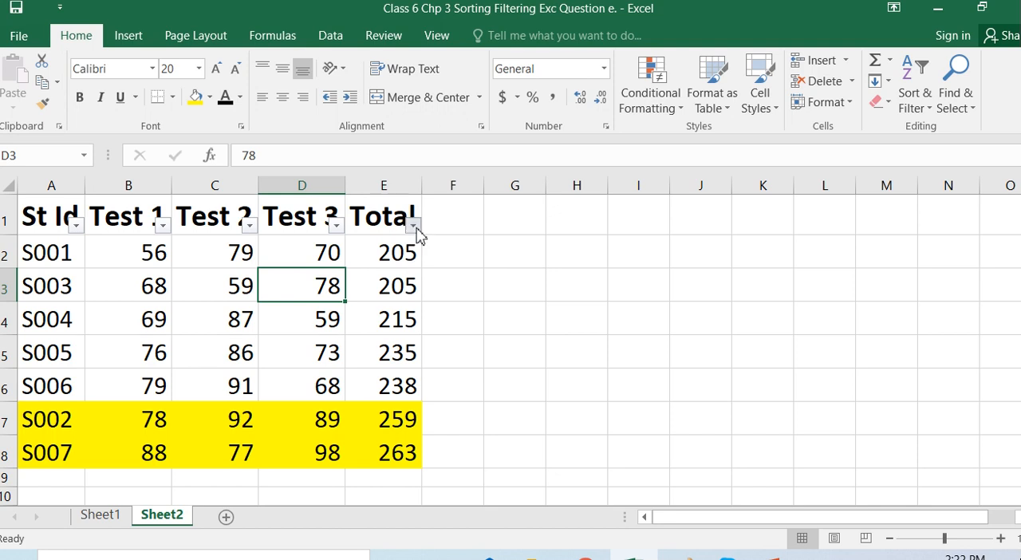
left_click(413, 223)
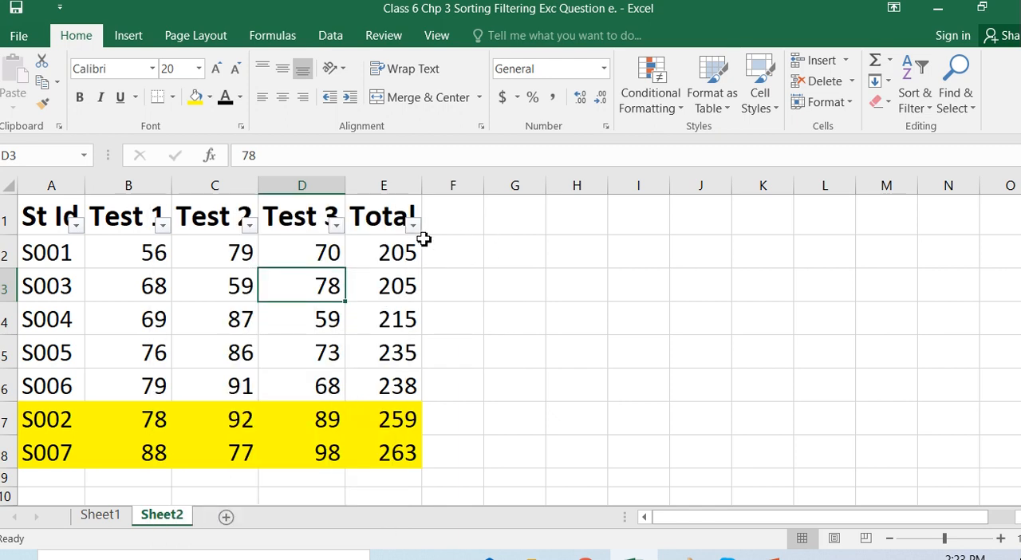
- Filter Total to 259 and 263 only, unchecking 205, 215, 235 and 238
left_click(412, 224)
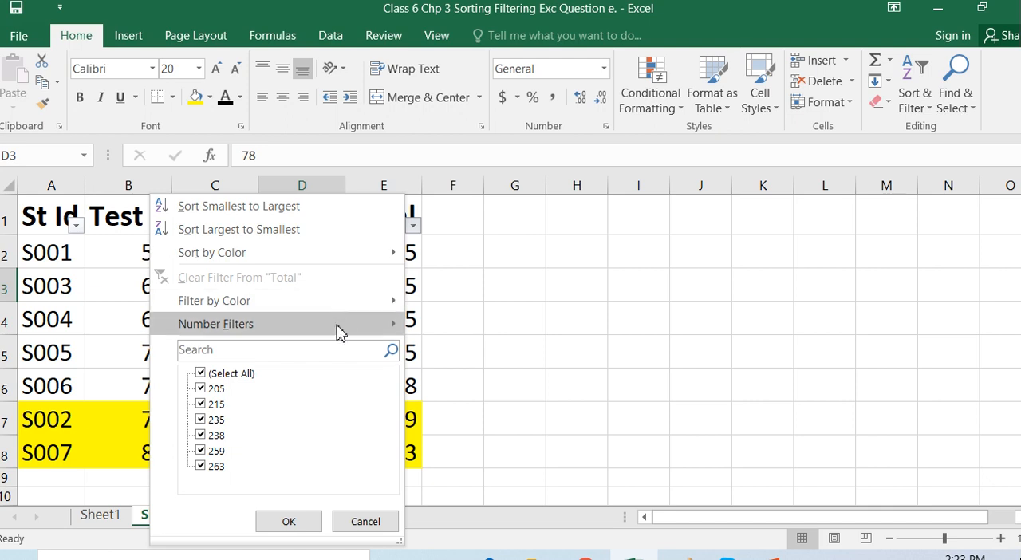
mouse_move(215, 445)
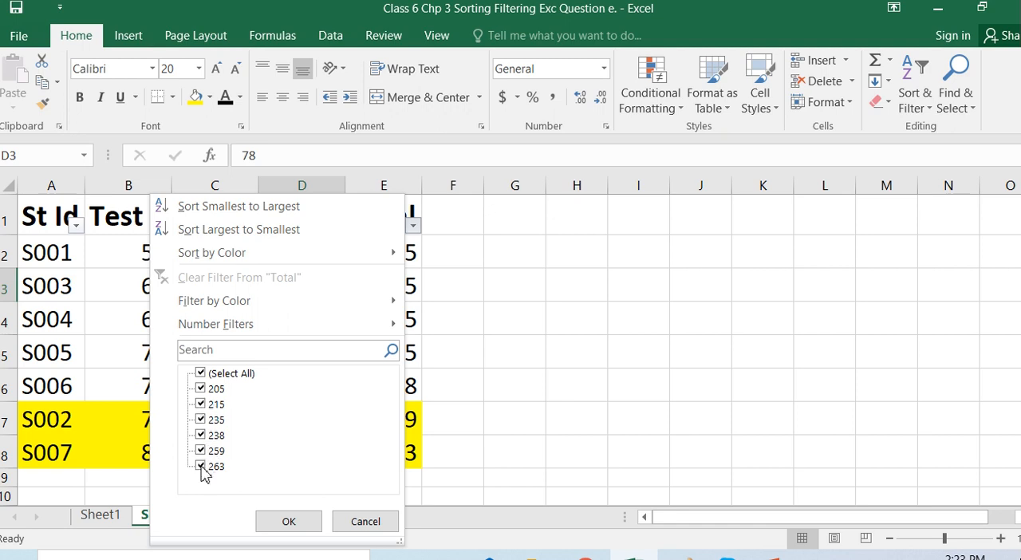
left_click(200, 466)
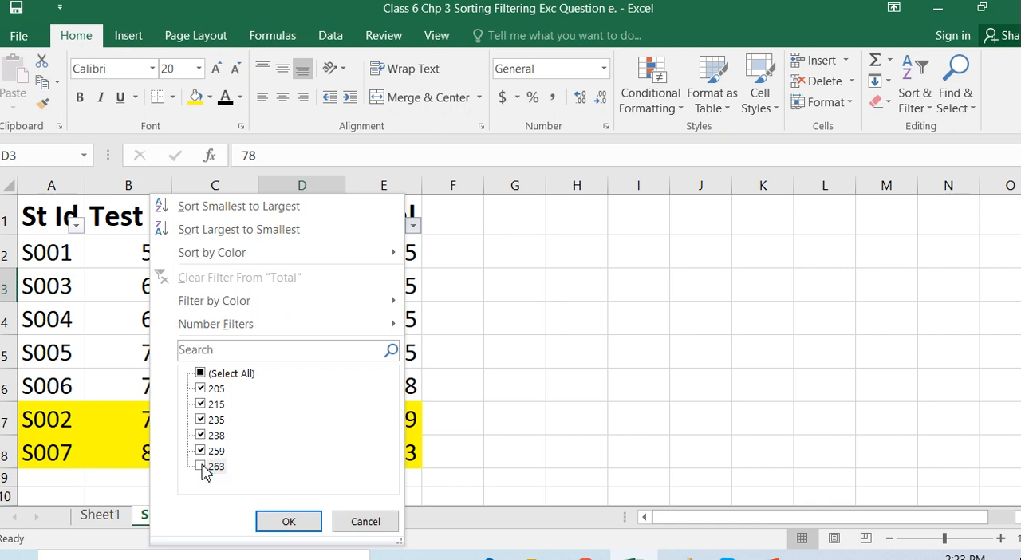
left_click(201, 465)
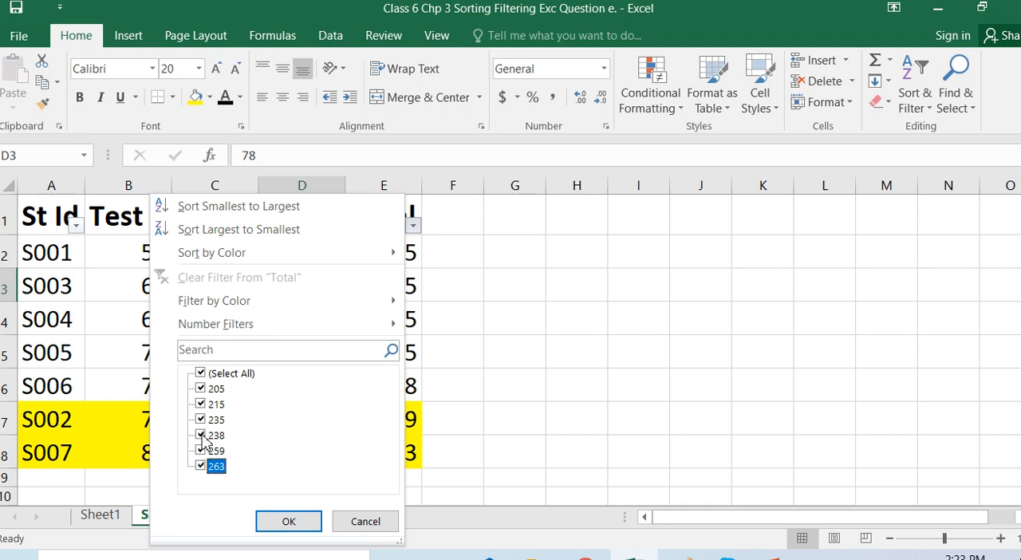
left_click(201, 434)
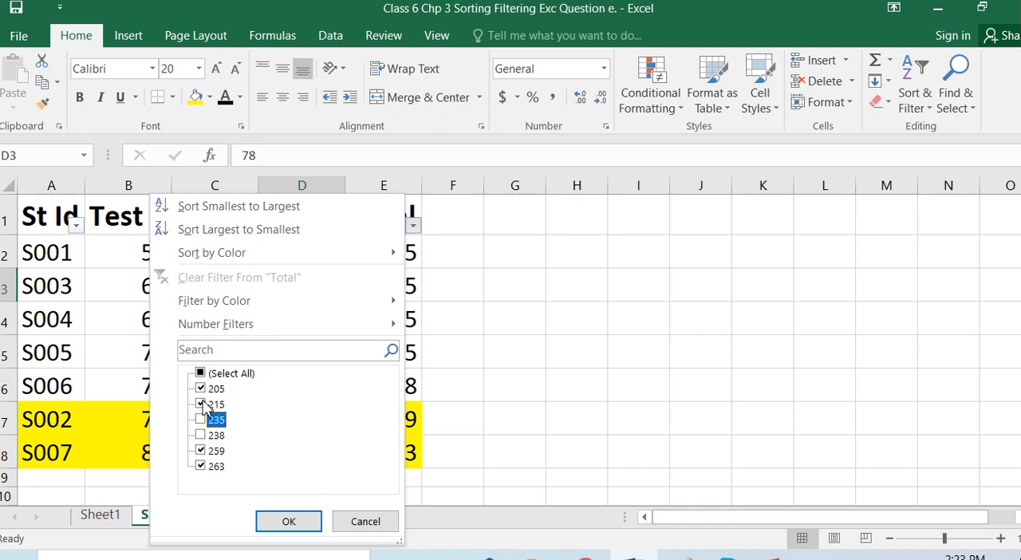
left_click(201, 403)
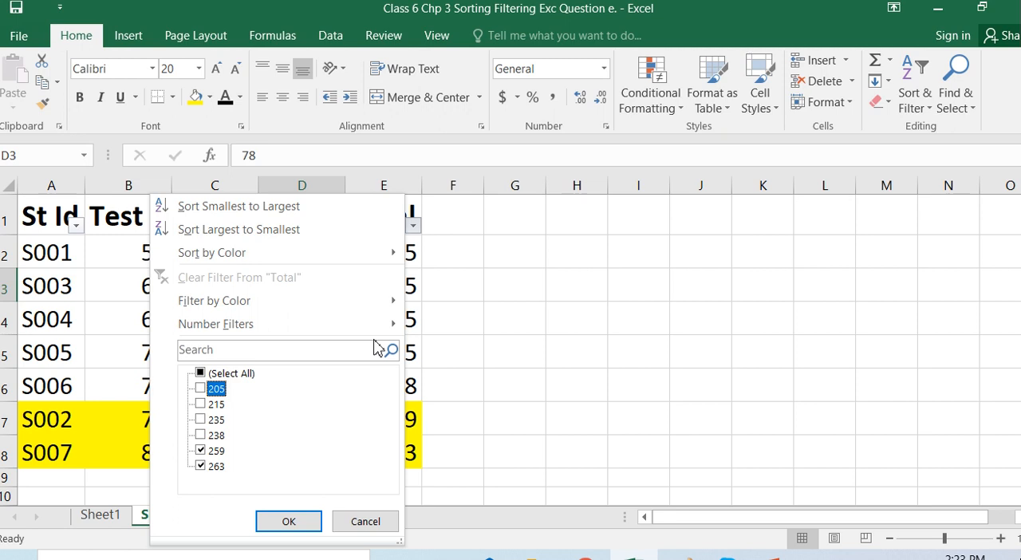
mouse_move(214, 301)
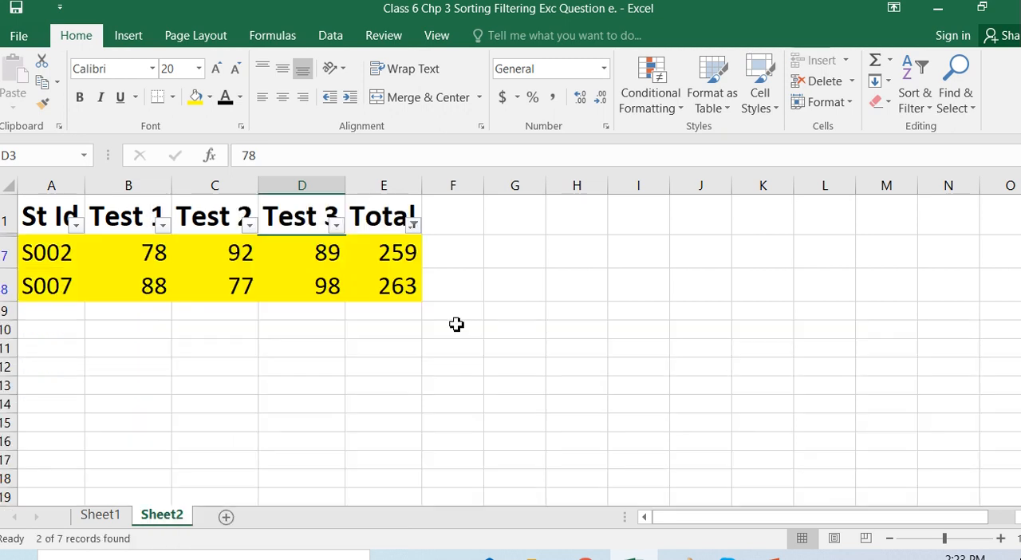
mouse_move(211, 297)
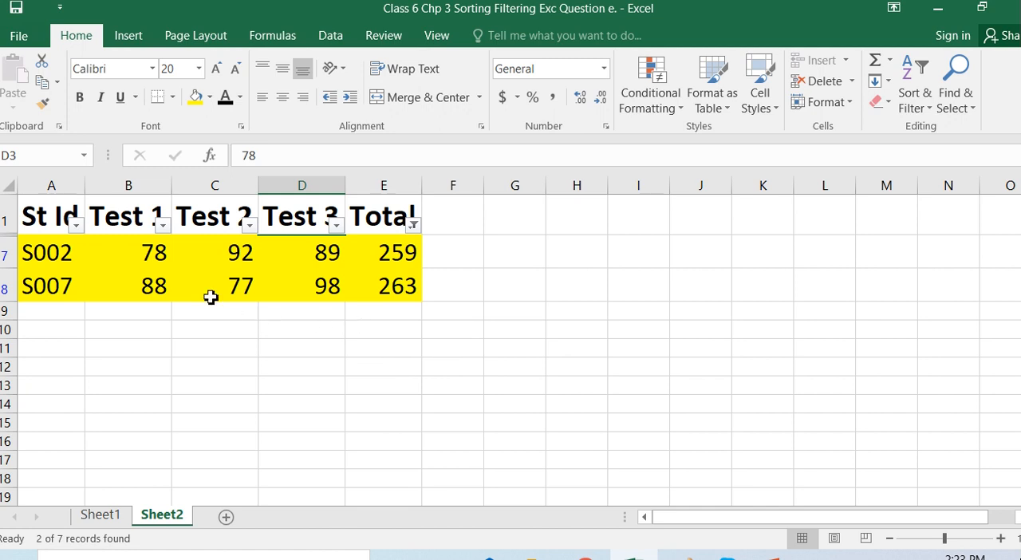
mouse_move(345, 308)
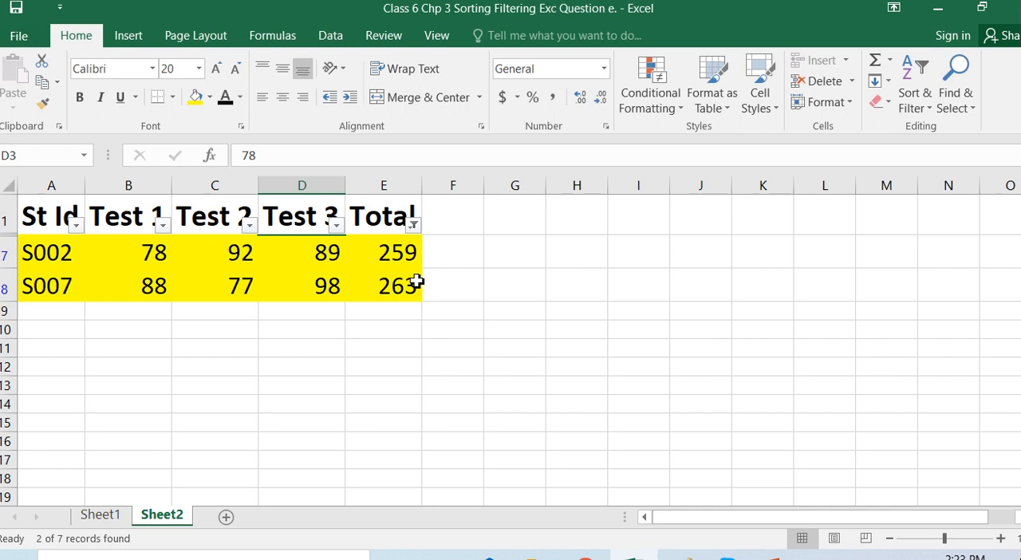
mouse_move(431, 289)
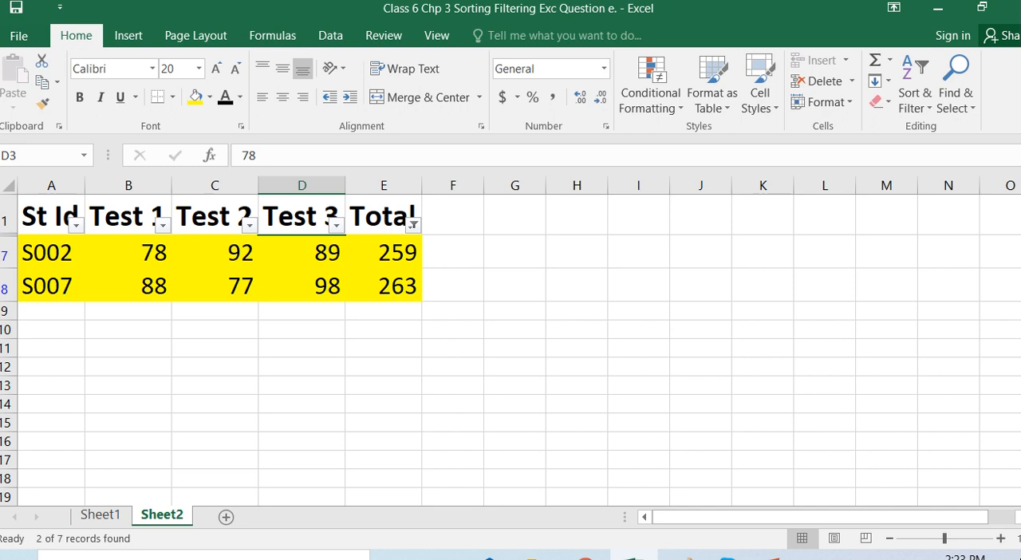
mouse_move(962, 423)
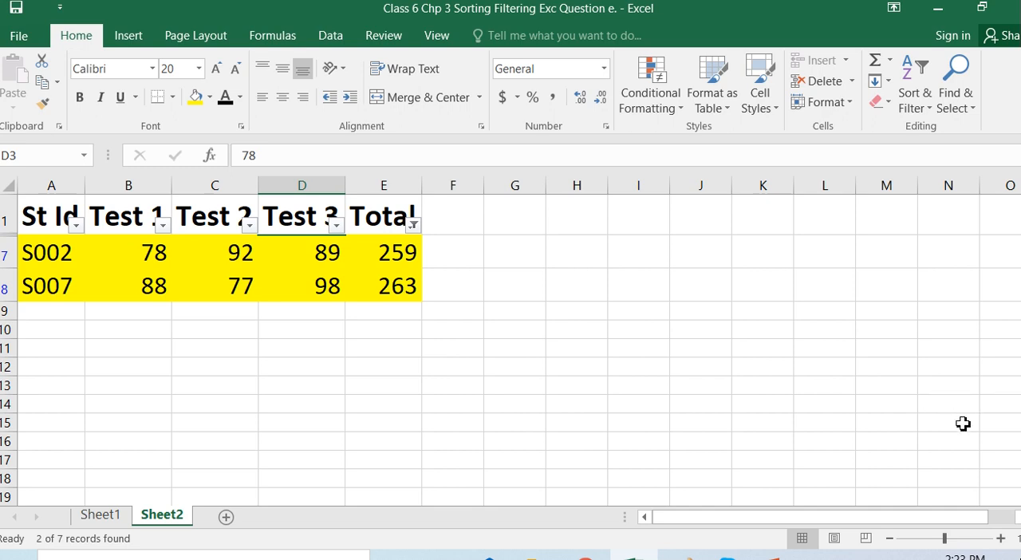